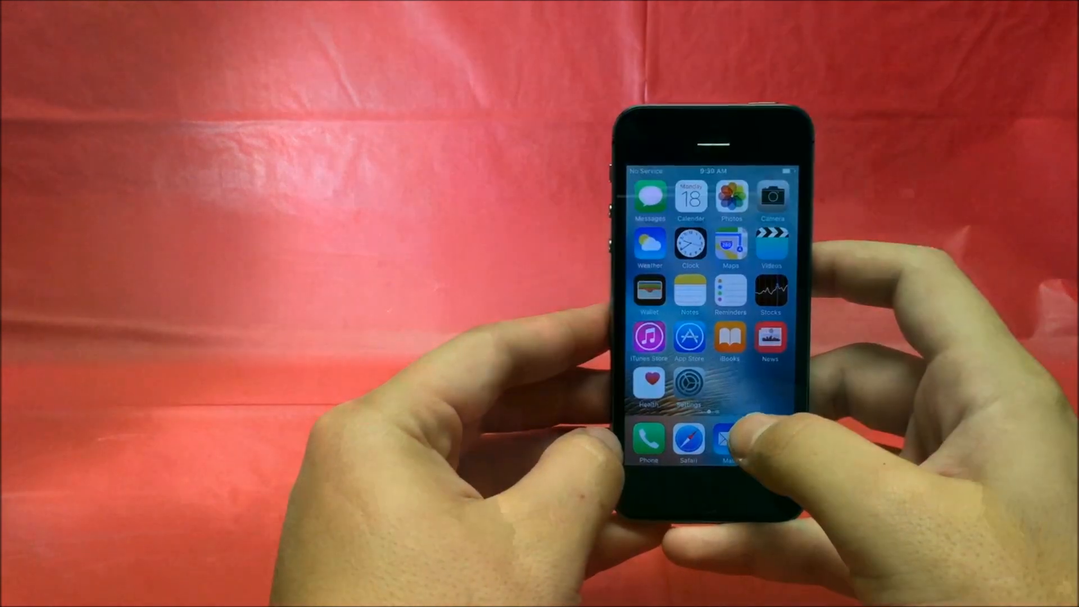
Step: Go to Settings → iCloud and confirm only sign-in and create-Apple-ID options appear
{"action": "left_click", "coordinate": [690, 385]}
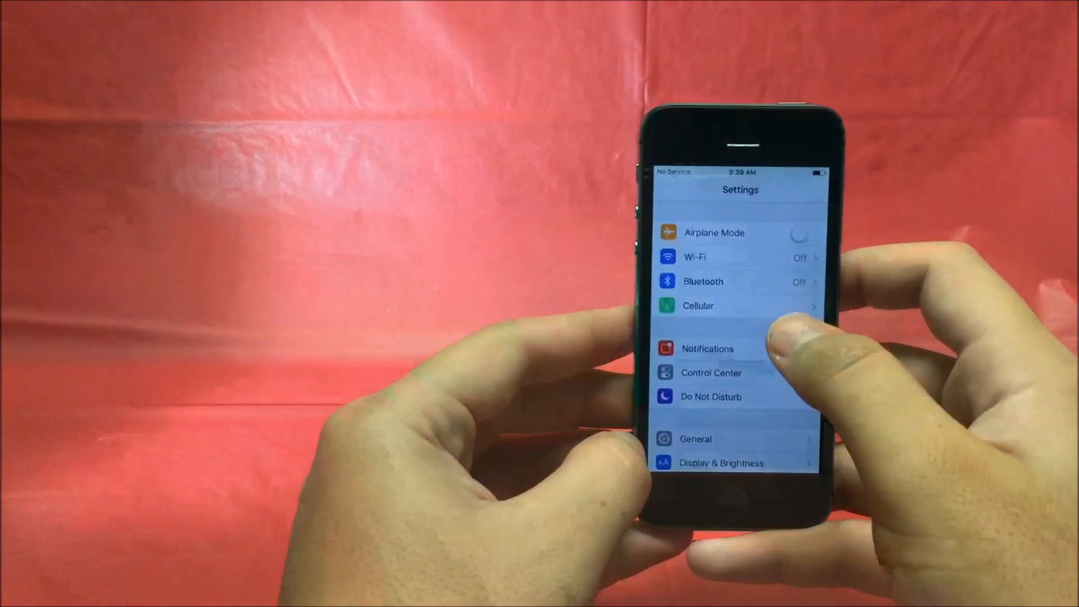
{"action": "scroll", "scroll_direction": "down", "scroll_amount": 3}
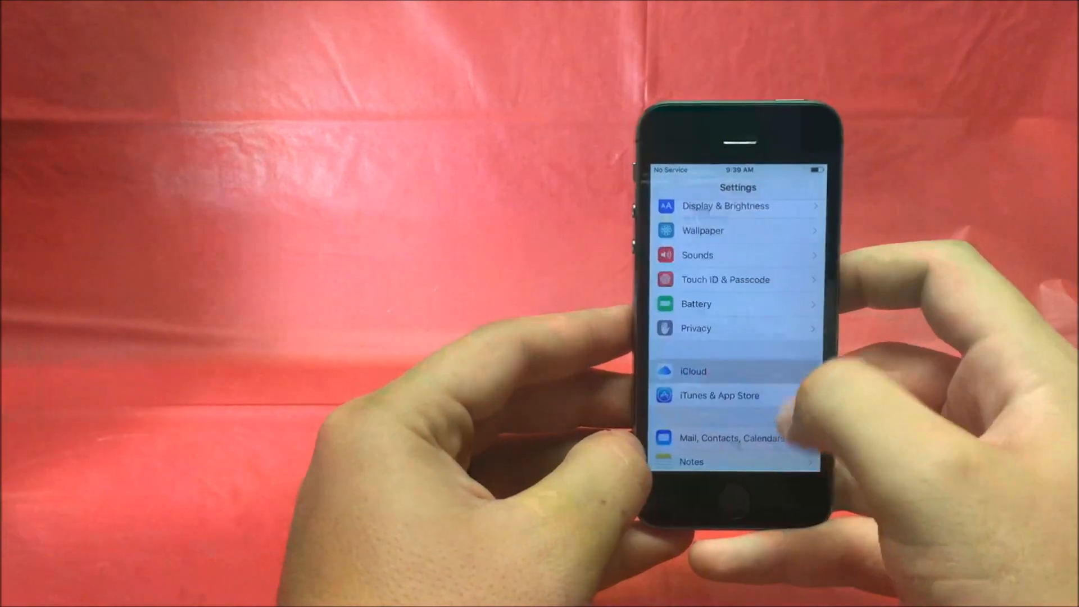
{"action": "left_click", "coordinate": [693, 371]}
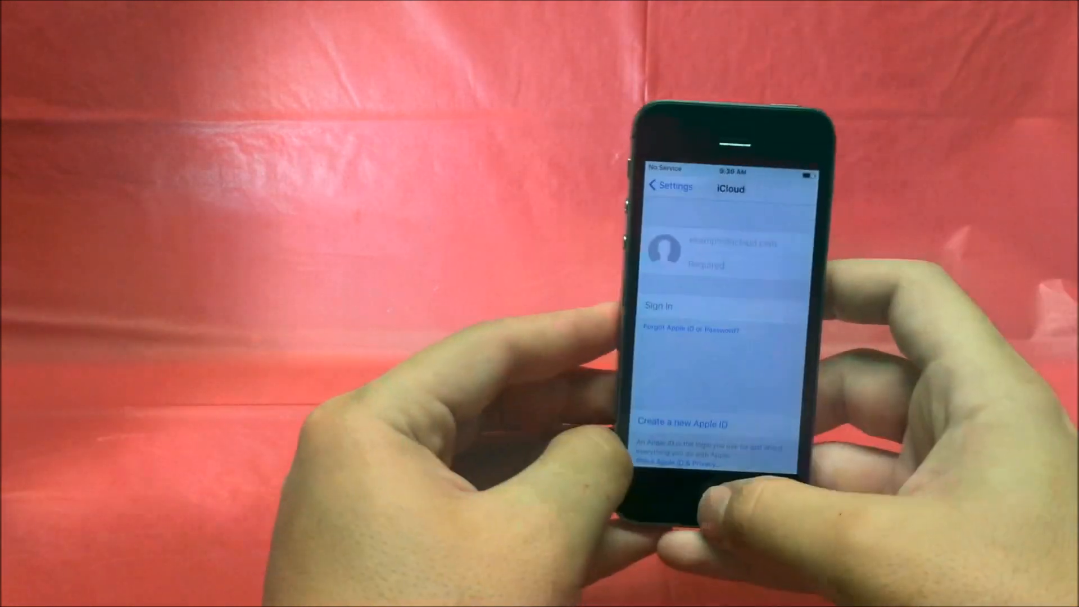
{"action": "left_click", "coordinate": [669, 187]}
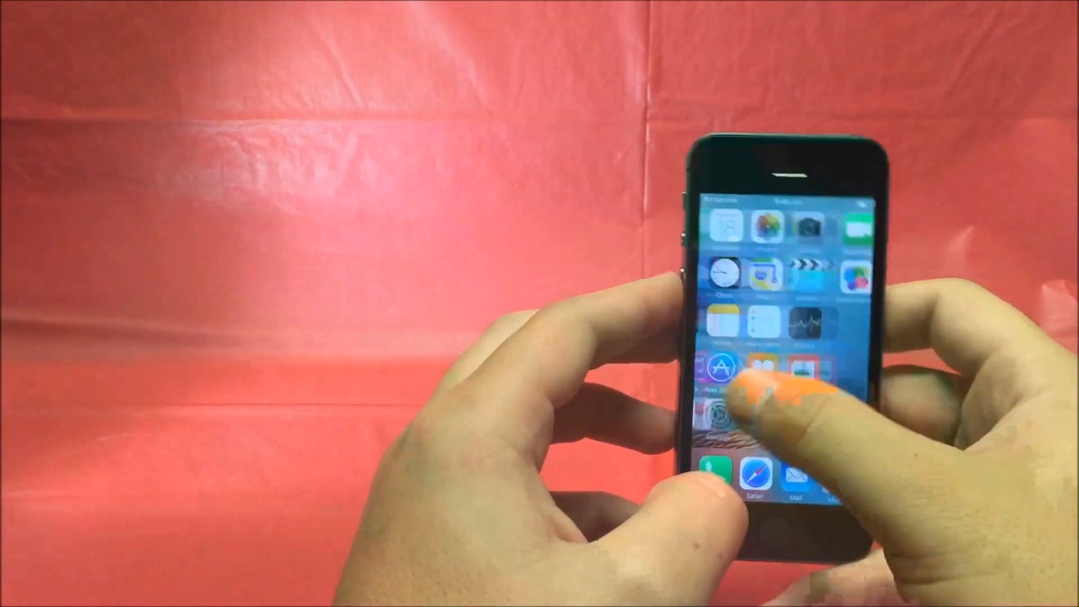
Step: Launch Voice Memos and start a new recording, letting it run past three seconds
{"action": "left_click", "coordinate": [795, 378]}
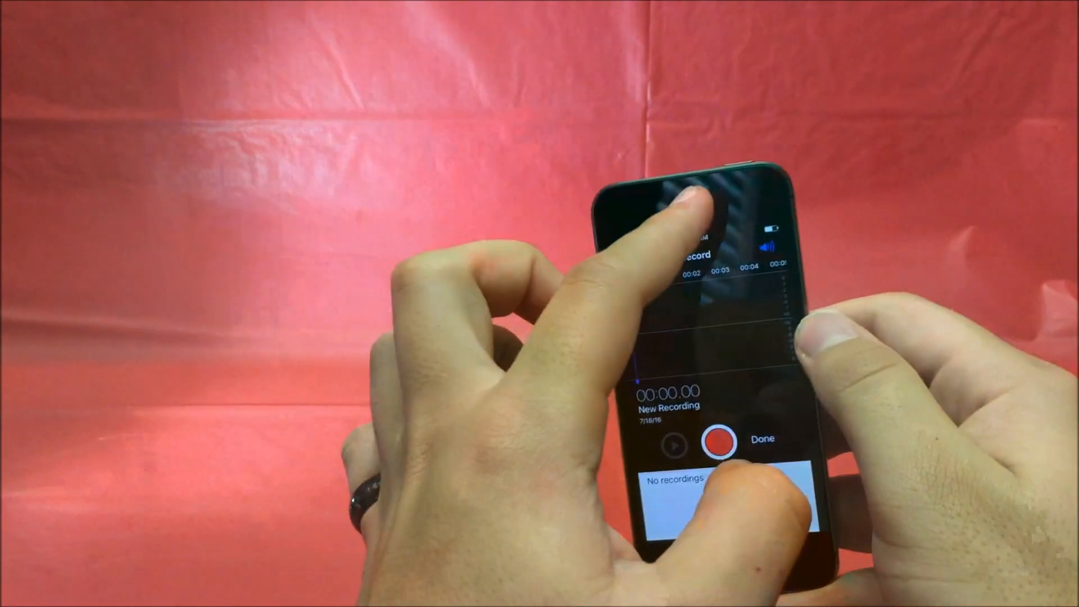
{"action": "left_click", "coordinate": [718, 442]}
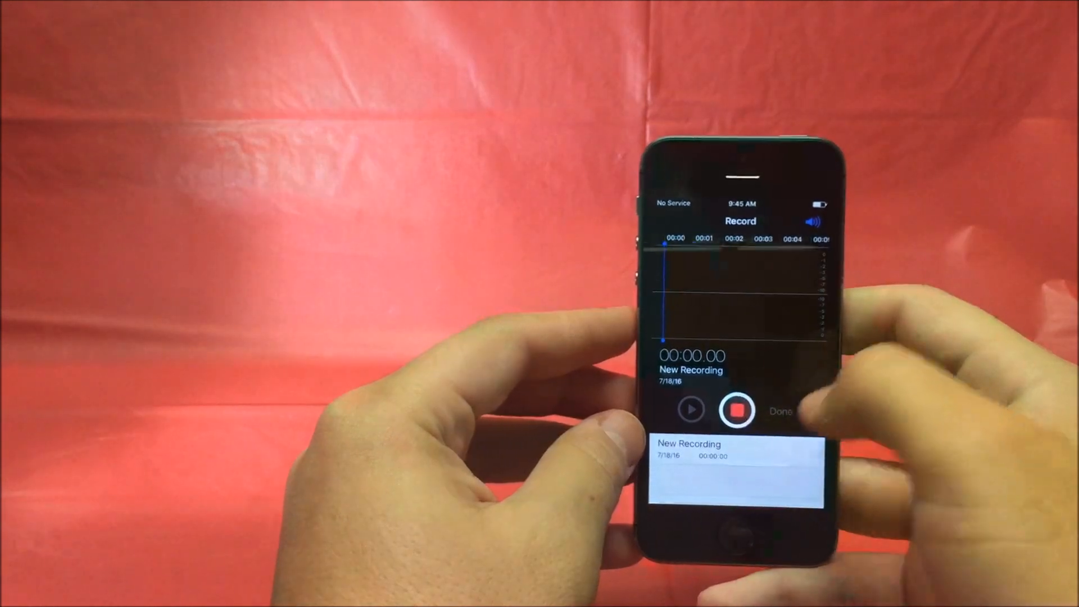
{"action": "left_click", "coordinate": [736, 411]}
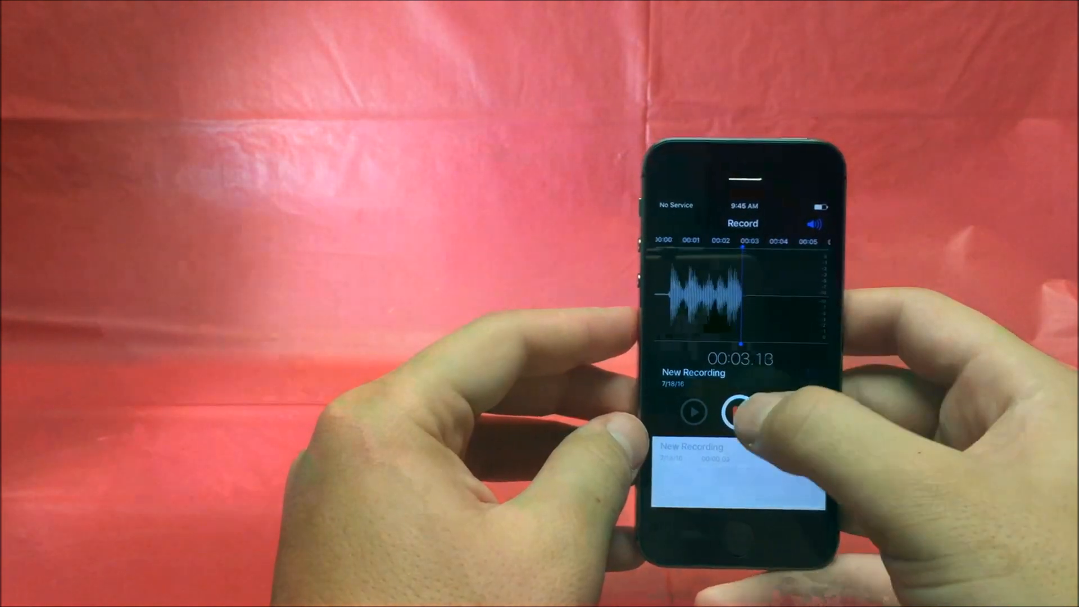